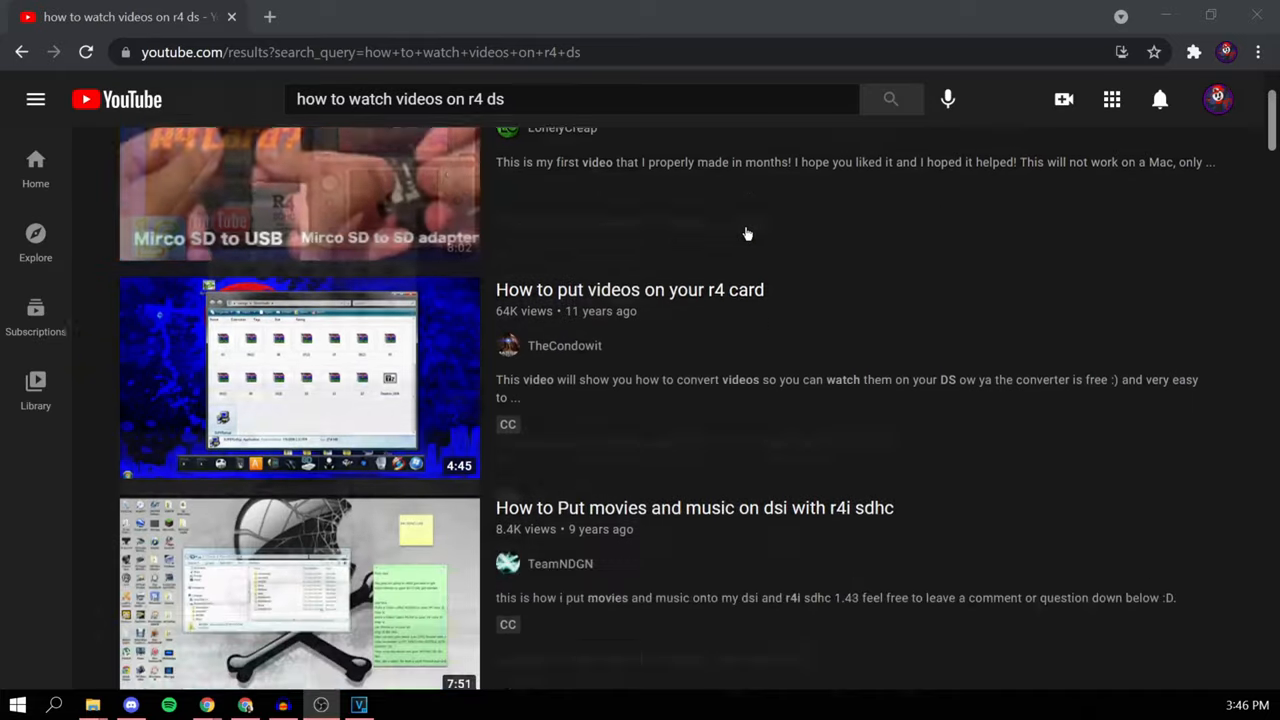
scroll(down, 3)
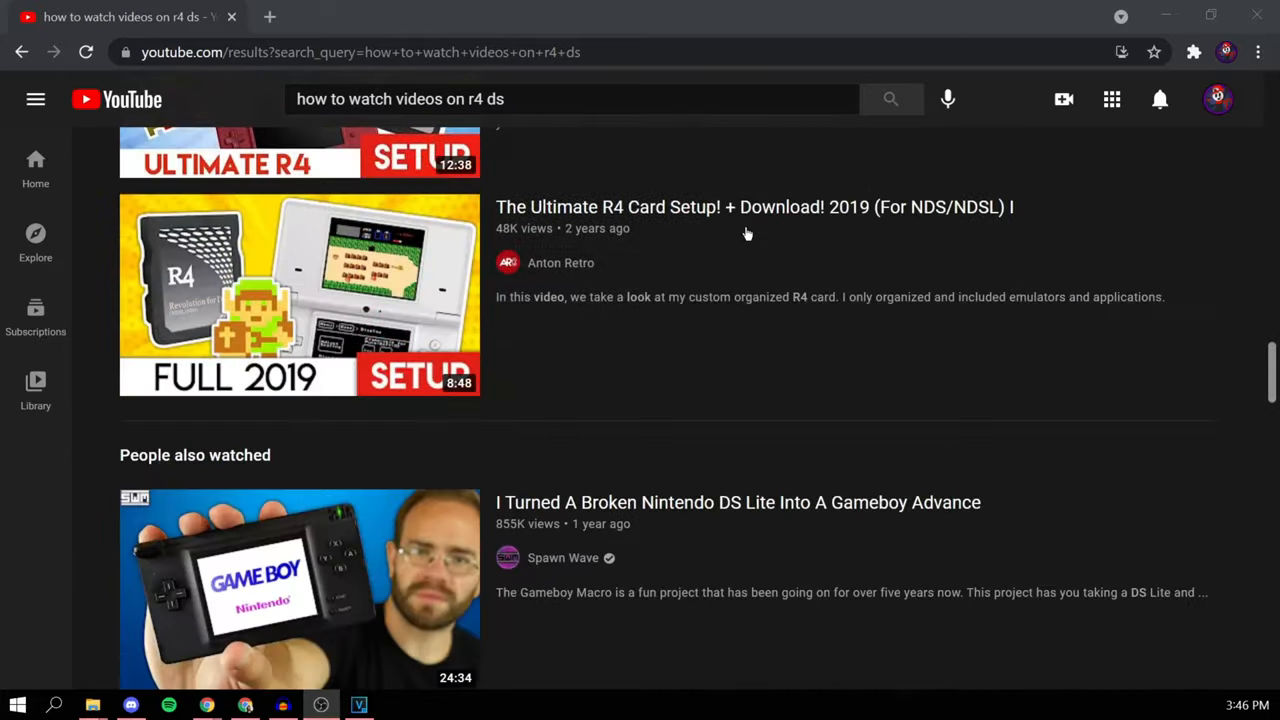
scroll(down, 3)
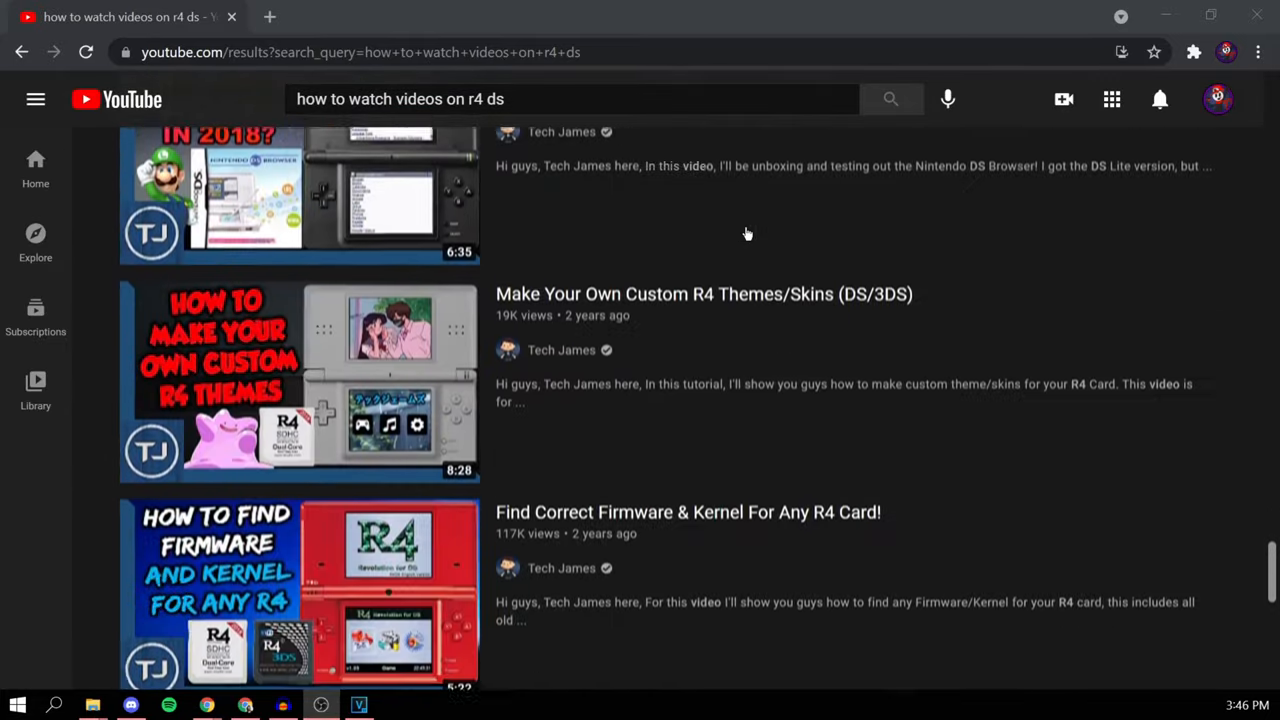